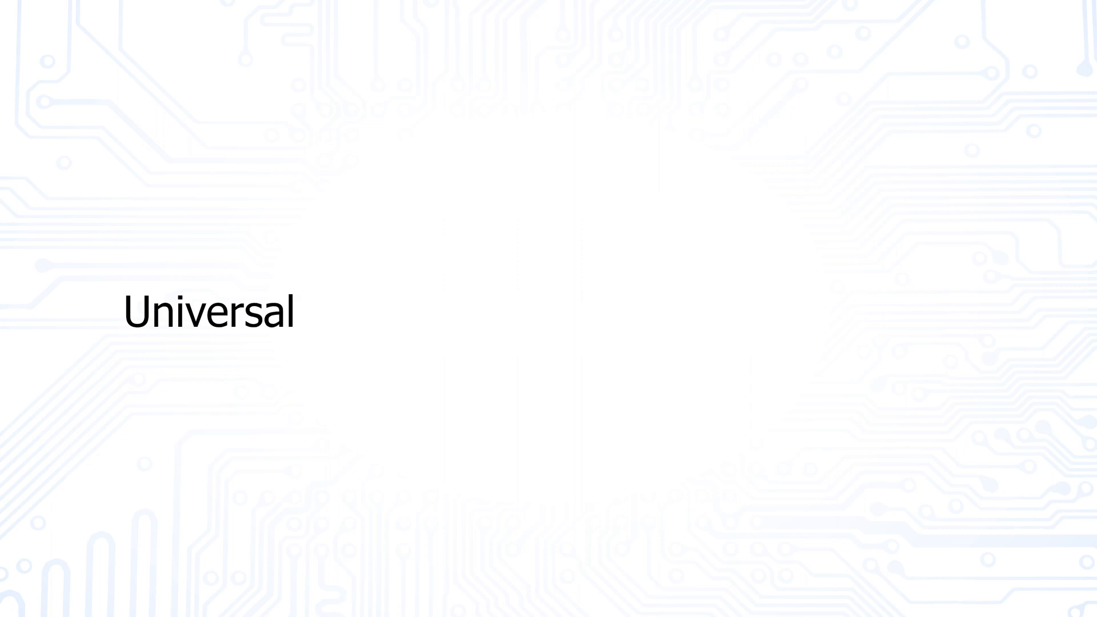
{"action": "type", "text": "Asynchronous Receiver Transmitter"}
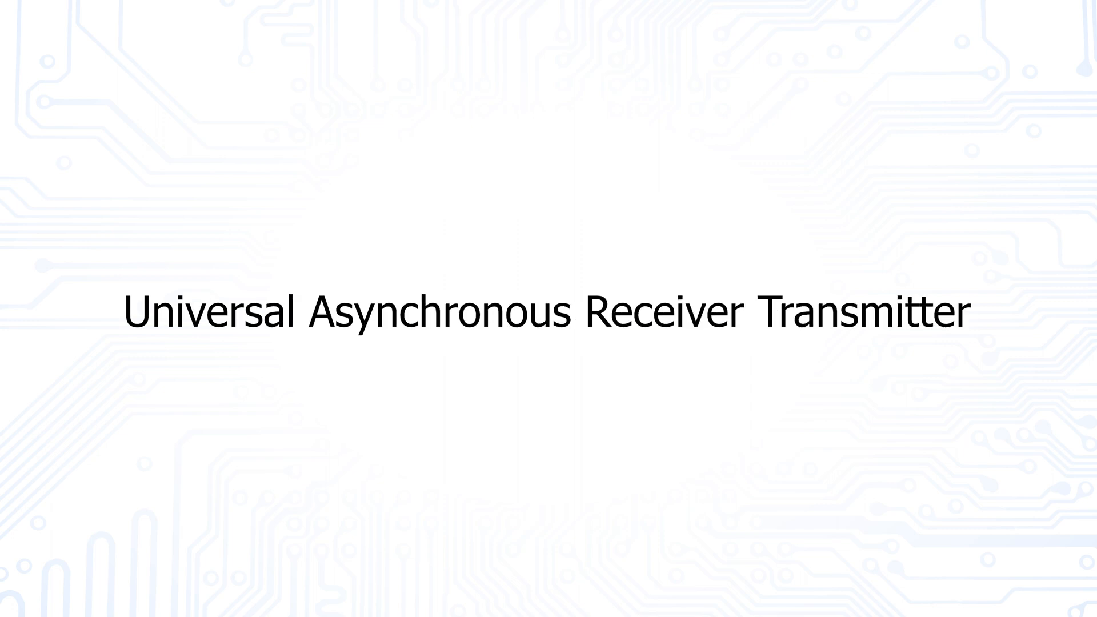